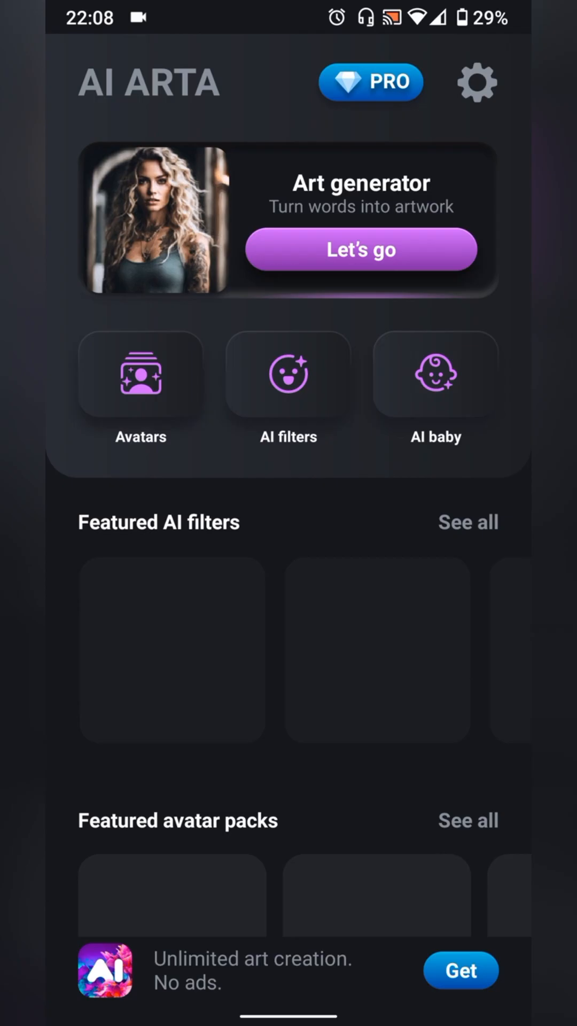
# Step: Open the Art generator and generate a brut-style Mickey Mouse image from the prompt
pyautogui.click(361, 250)
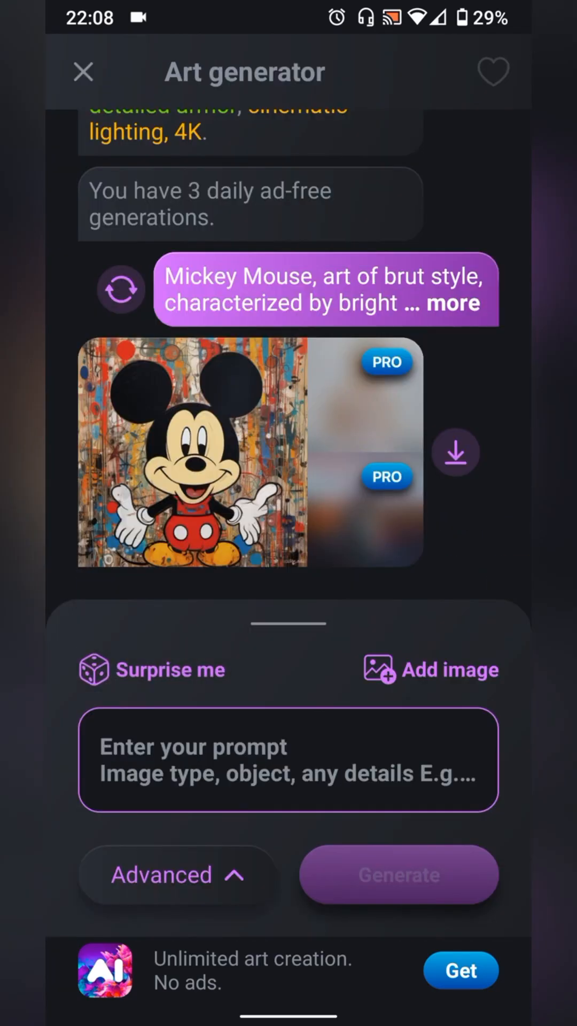
pyautogui.click(397, 874)
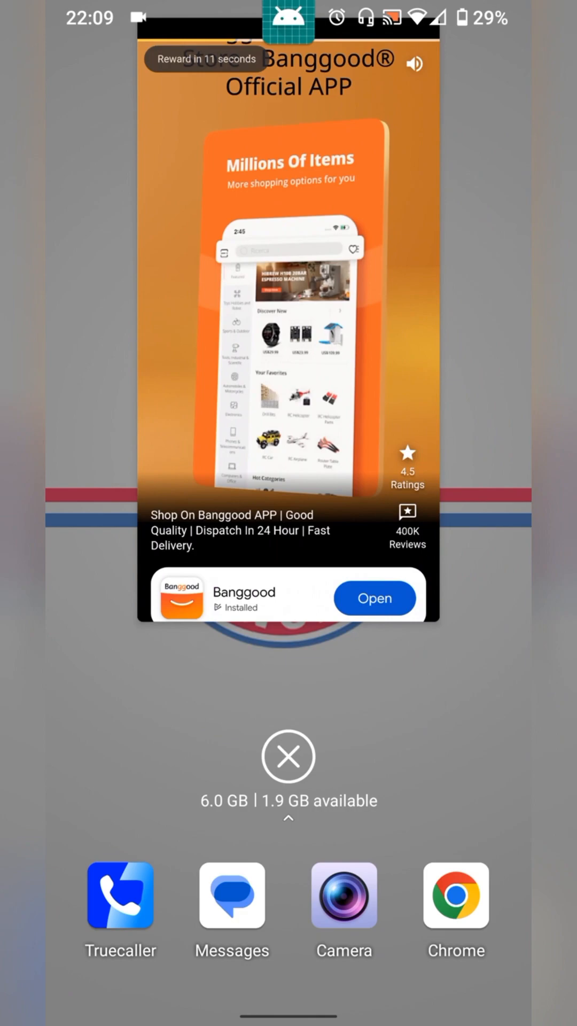
# Step: Extract the installed AI Arta 3.18.6 app to an APK file in MT Manager
pyautogui.click(288, 755)
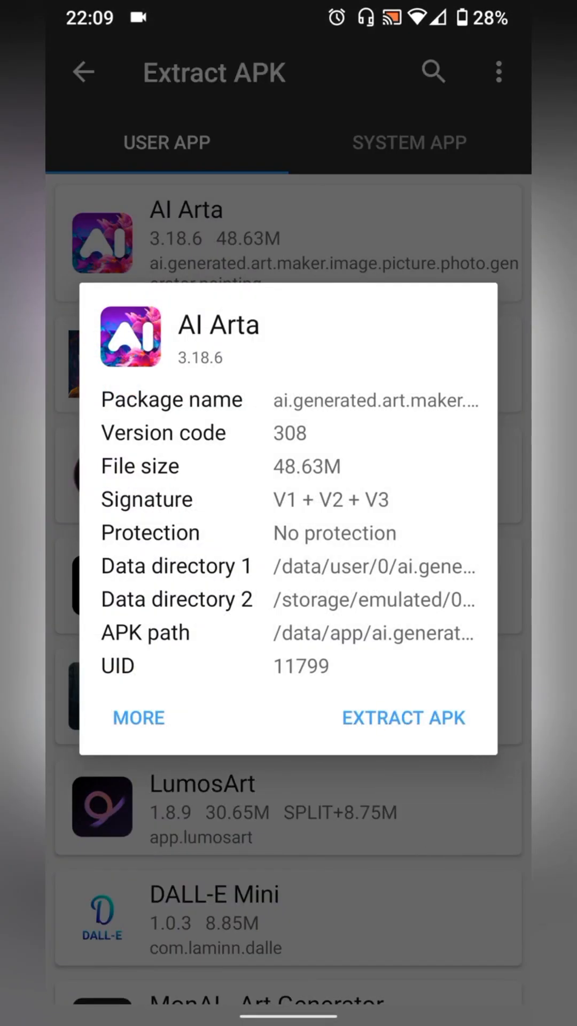
pyautogui.click(402, 717)
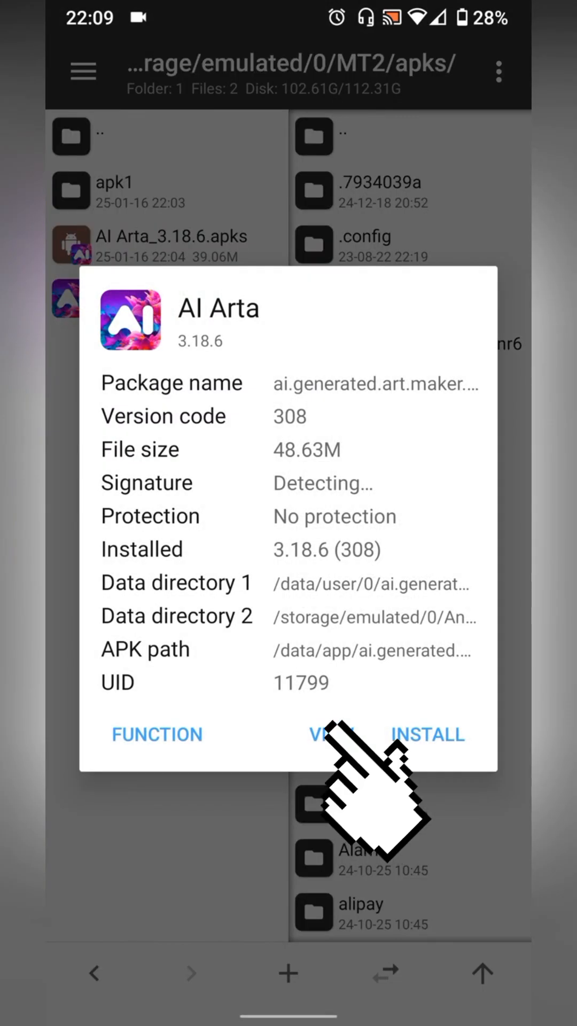
# Step: Browse the extracted APK's folders and classes.dex, then launch Ads Regex+
pyautogui.click(330, 734)
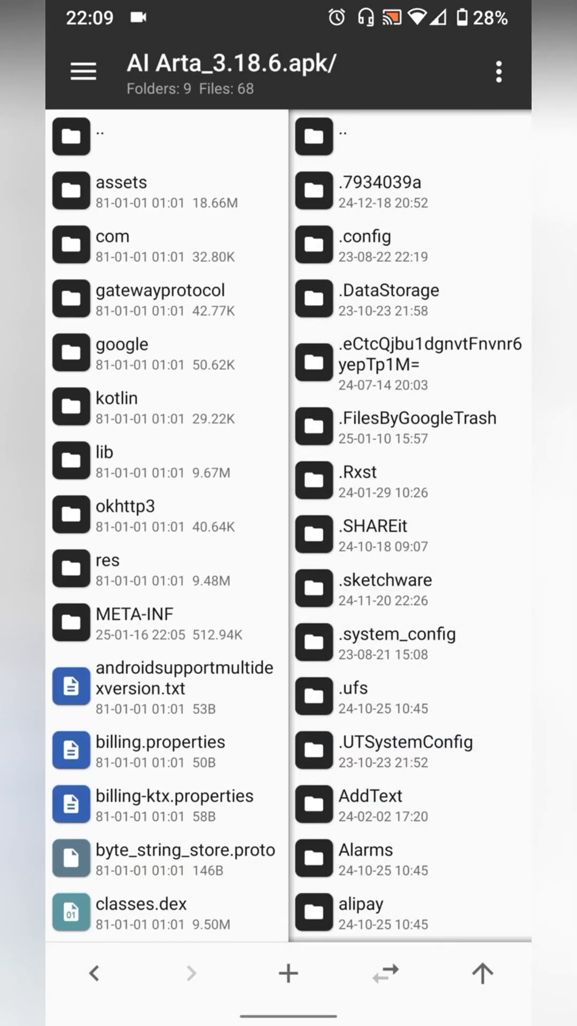
pyautogui.scroll(-3)
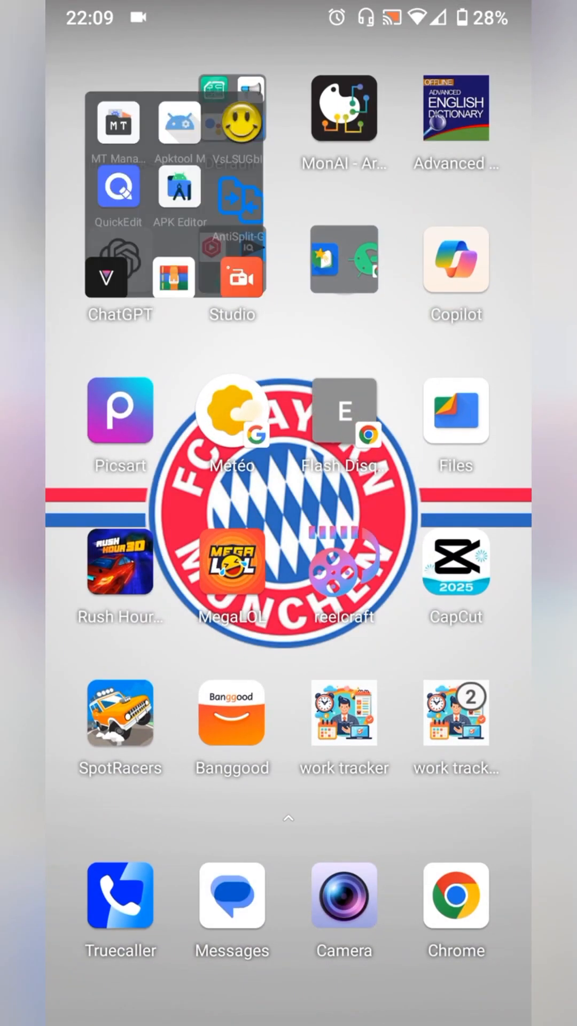
pyautogui.click(173, 189)
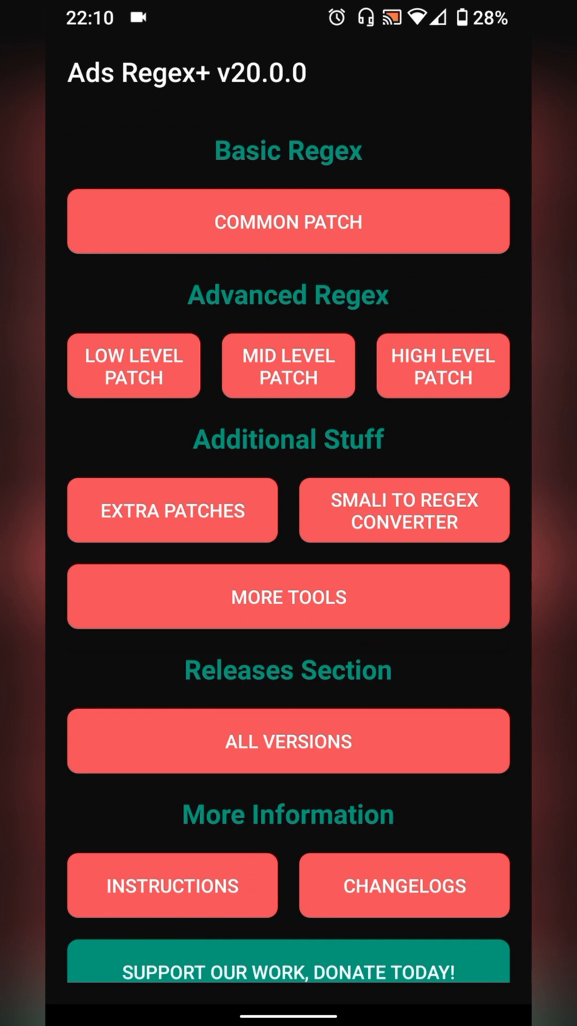
# Step: Copy the COMMON PATCH Regex 1 search pattern and return to Dex Editor plus
pyautogui.click(288, 221)
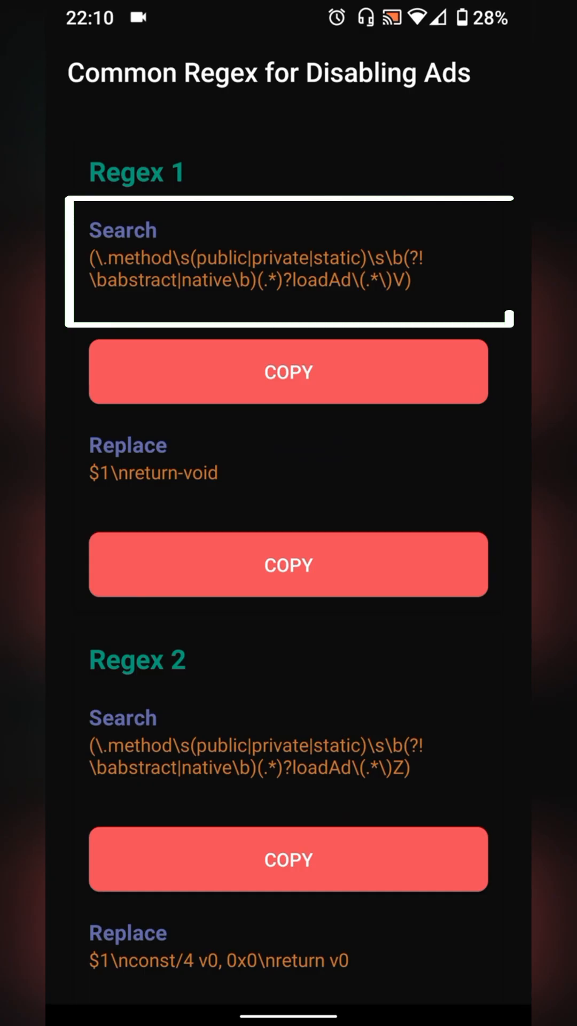
pyautogui.click(288, 372)
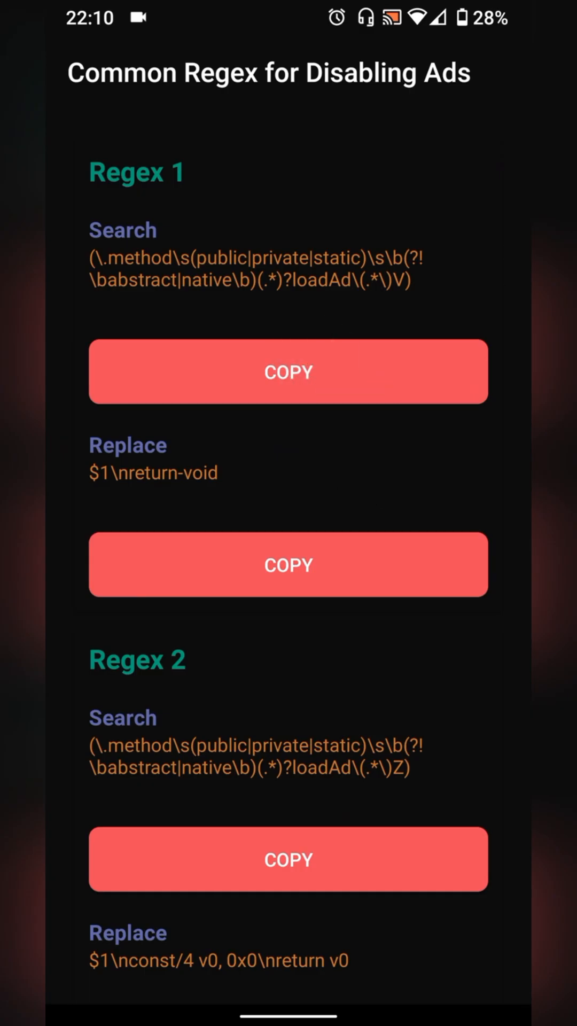
pyautogui.click(288, 860)
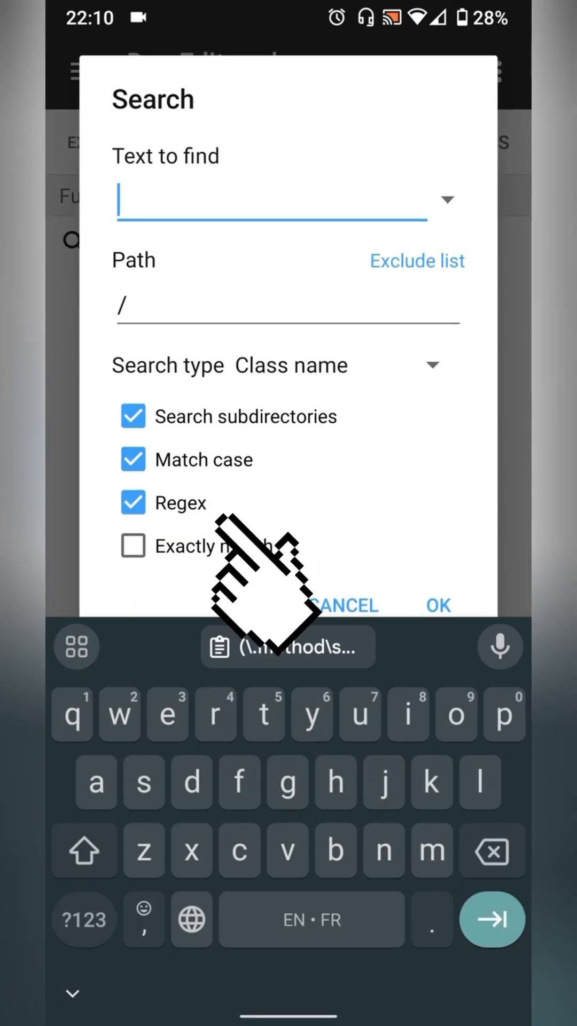
# Step: Regex-search smali for Regex 1 and replace matches with return-void (60 replacements, 44 classes)
pyautogui.click(287, 646)
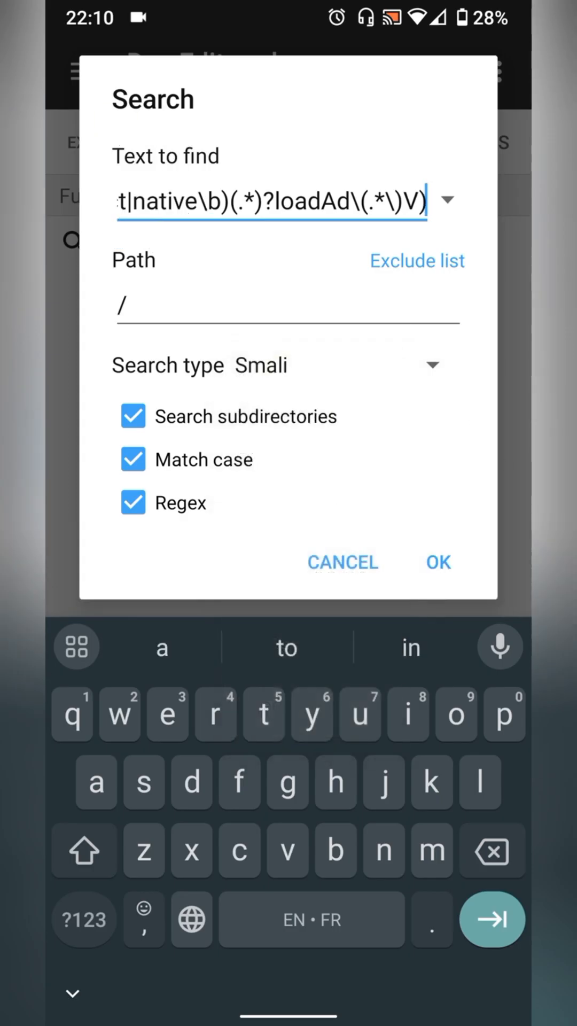
pyautogui.click(437, 562)
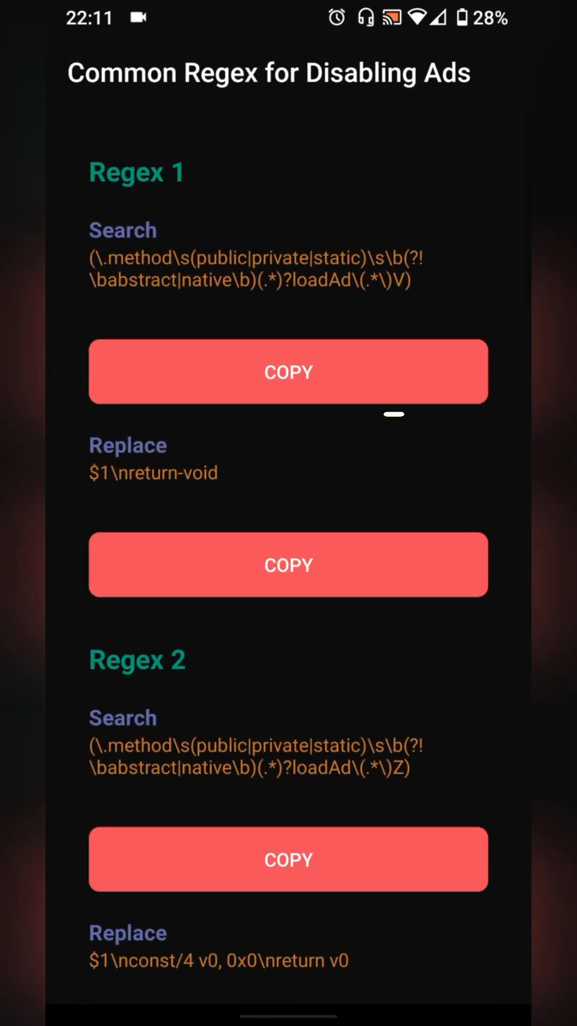
pyautogui.click(288, 564)
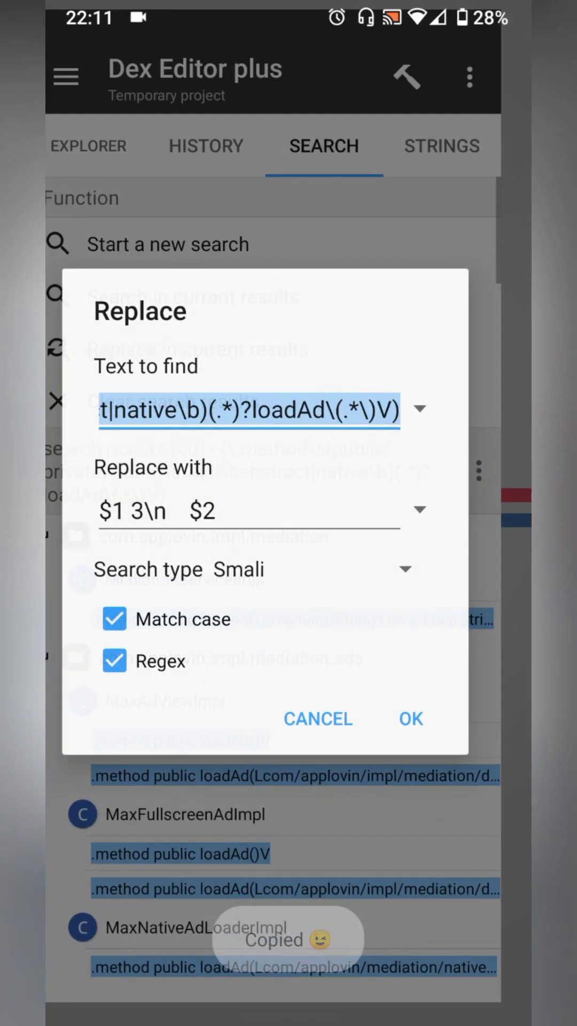
pyautogui.click(249, 511)
pyautogui.write('$1\\nreturn-void')
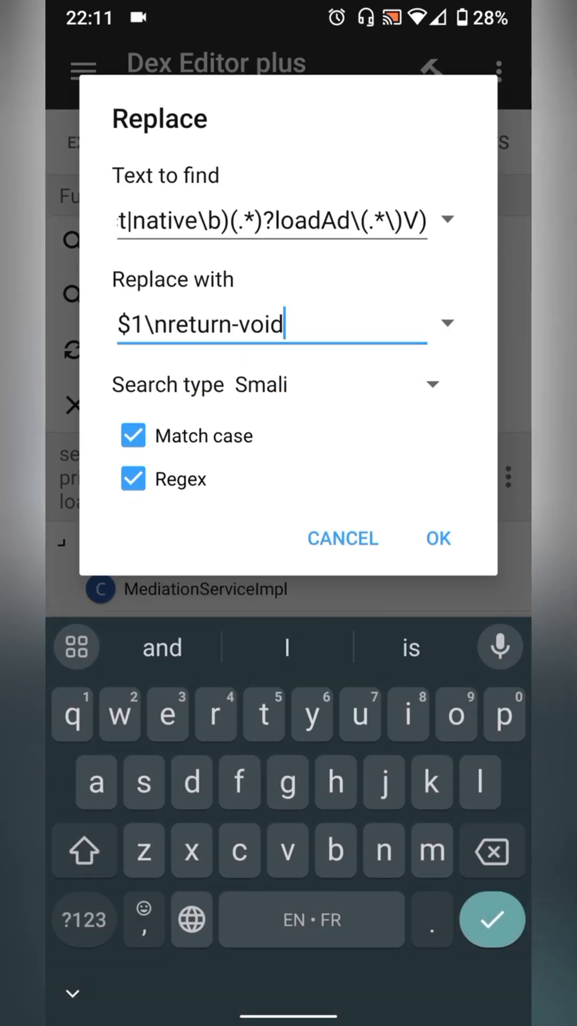
pyautogui.click(438, 538)
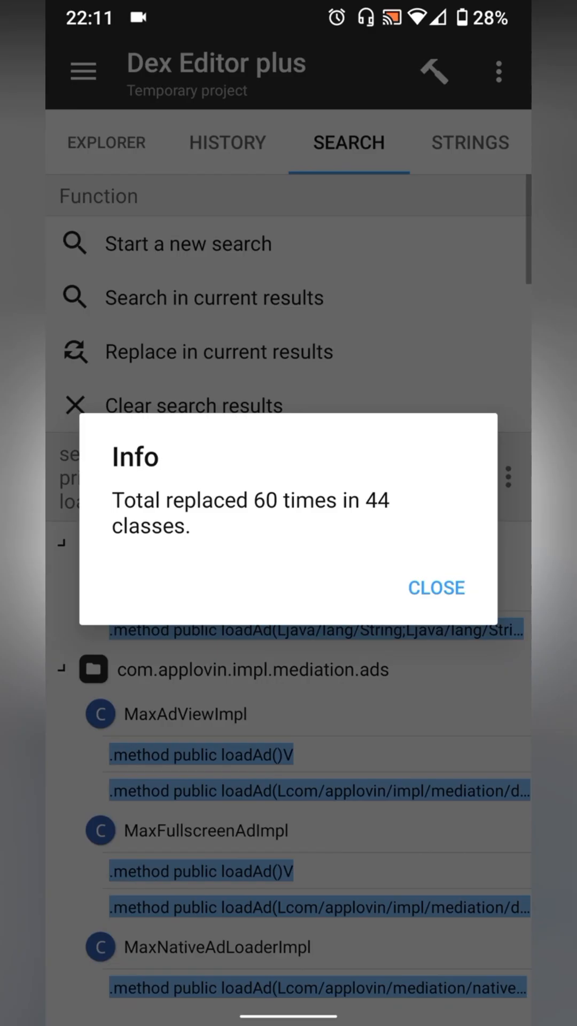
pyautogui.click(436, 587)
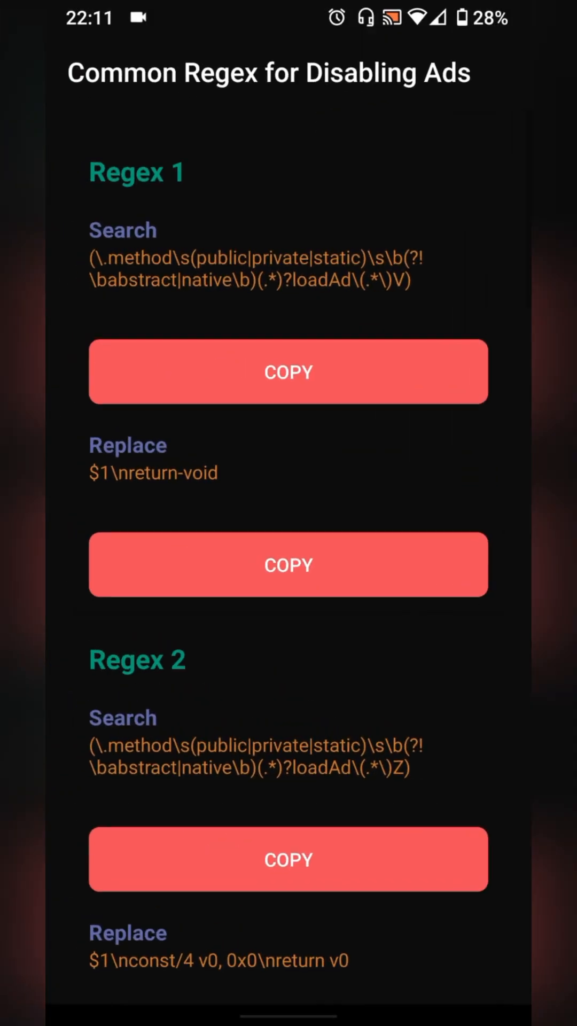
# Step: Search loadAd/AdListener invokes and replace with $1\nreturn-void (361 replacements, 133 classes)
pyautogui.click(288, 594)
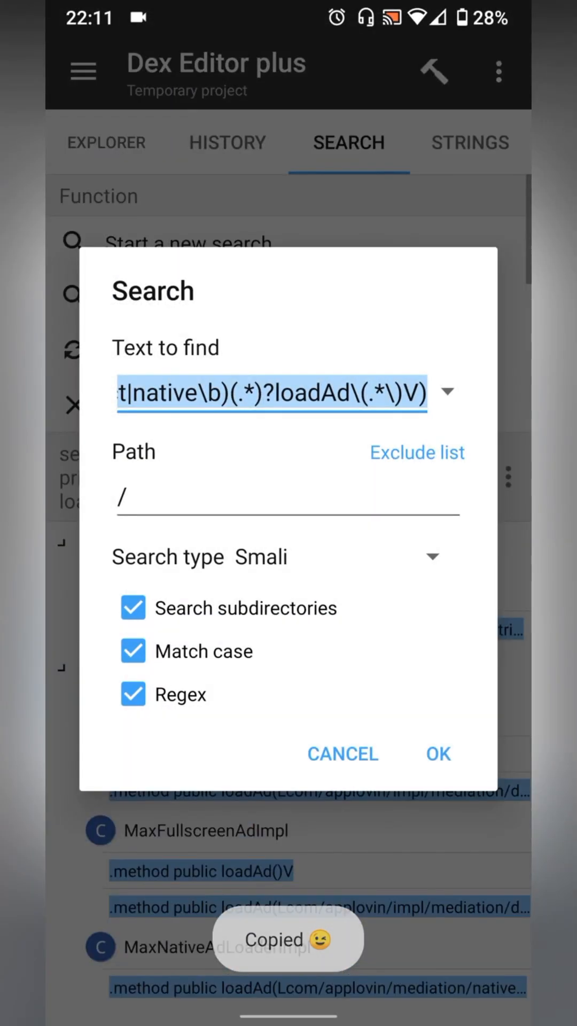
pyautogui.click(268, 393)
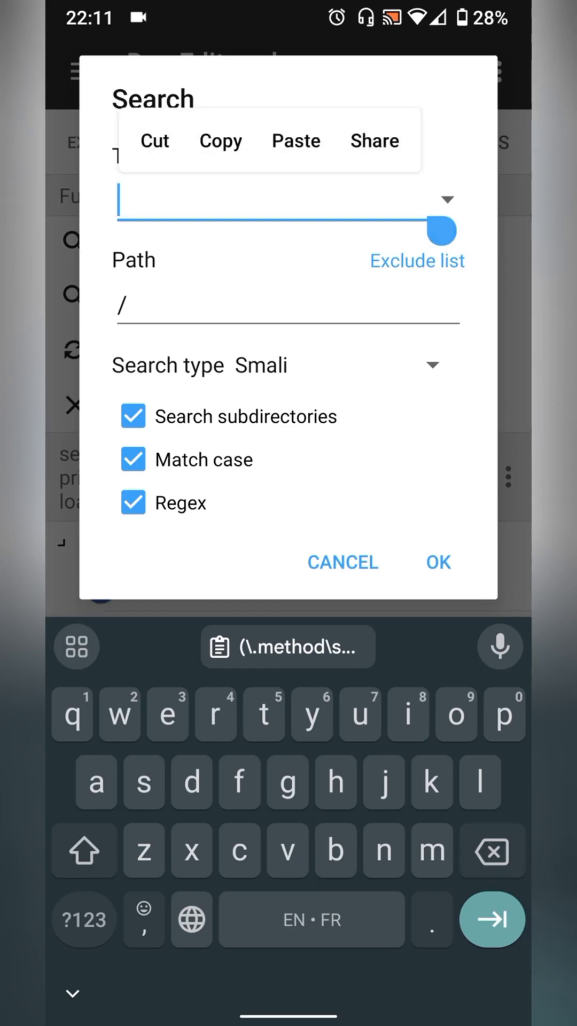
pyautogui.click(271, 200)
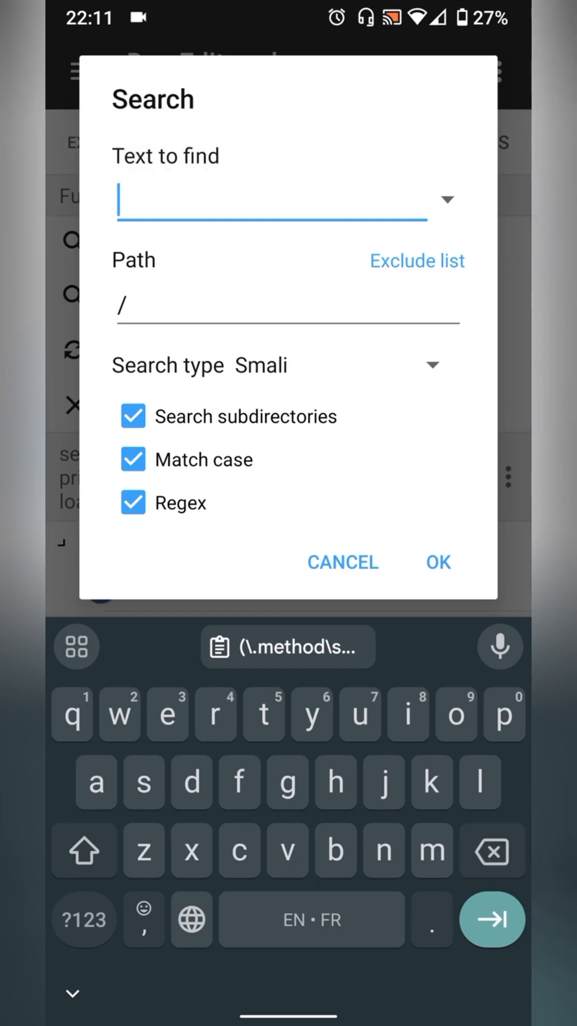
pyautogui.click(287, 647)
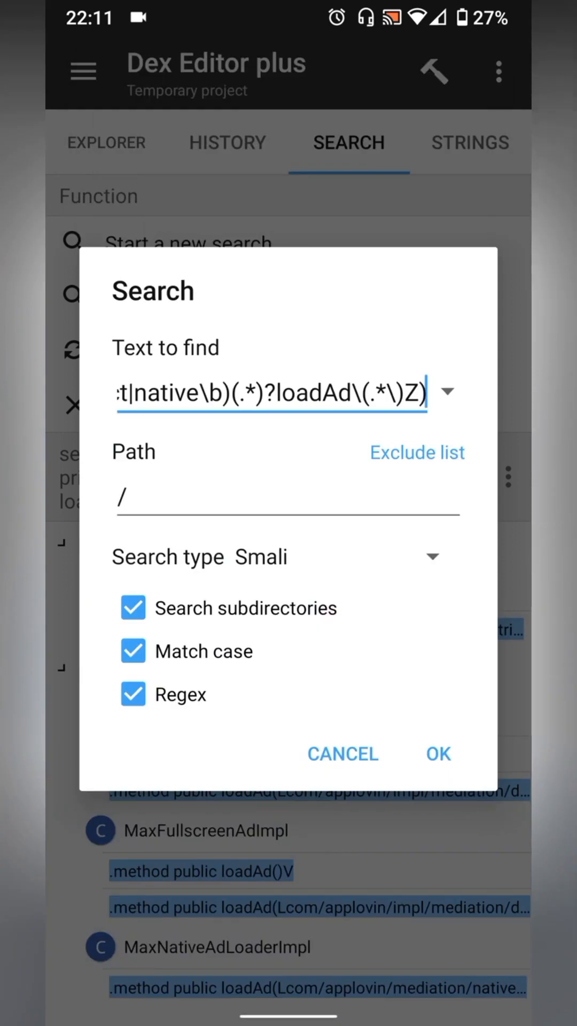
pyautogui.click(438, 753)
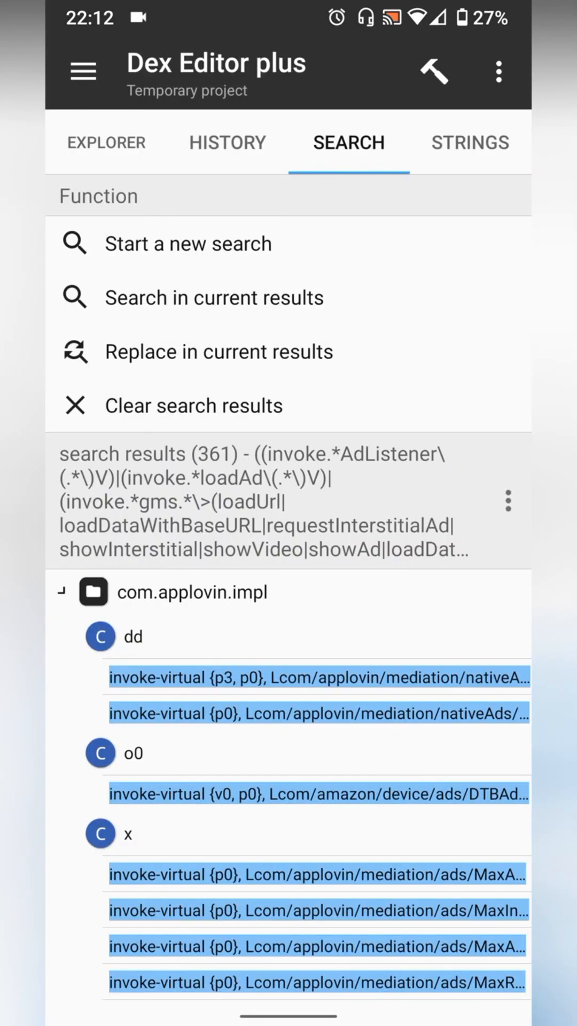
pyautogui.click(218, 350)
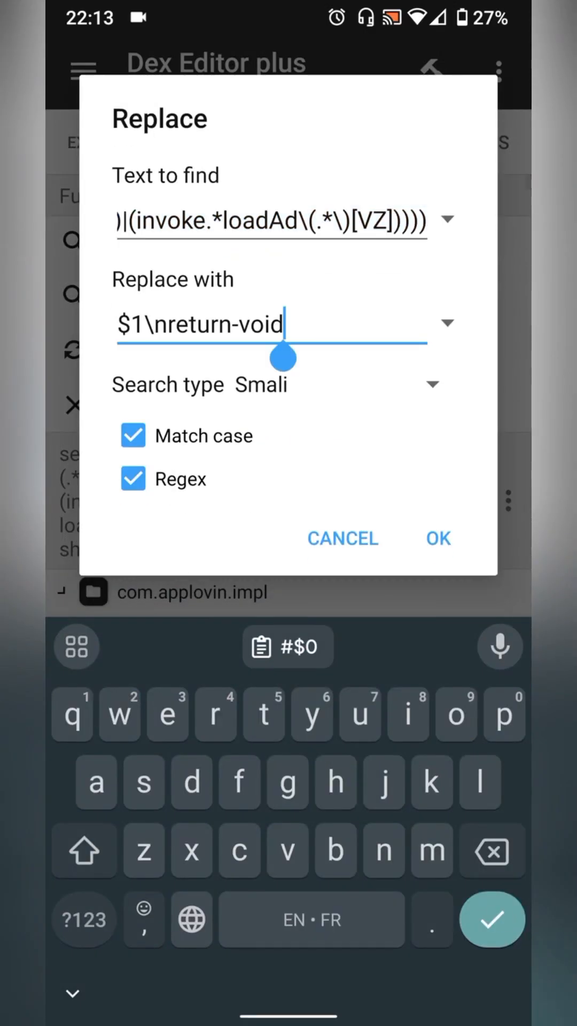
pyautogui.click(437, 539)
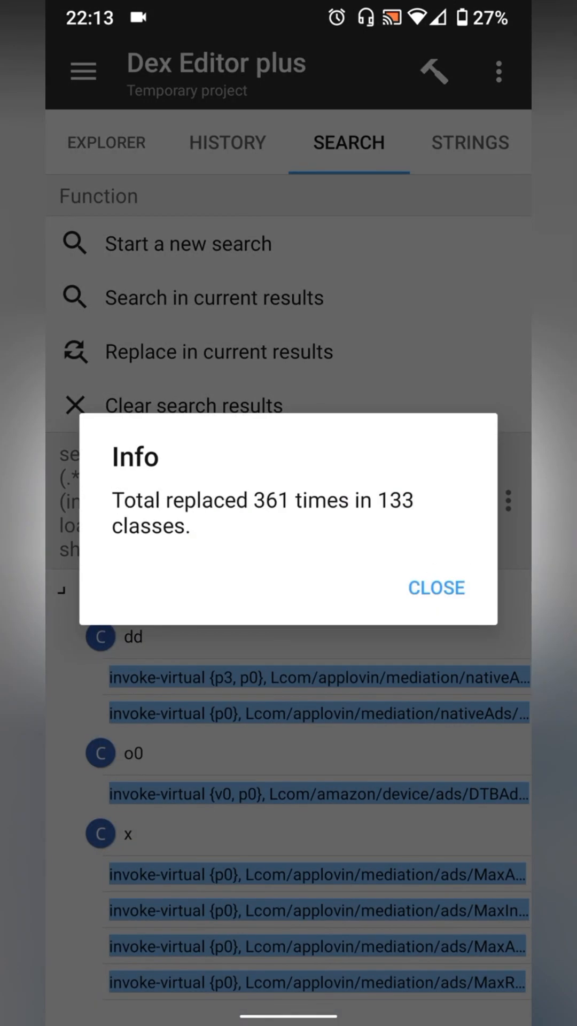
# Step: Search the ad URL and show-ad regexes and replace the 746 matched ad methods with nop
pyautogui.click(437, 587)
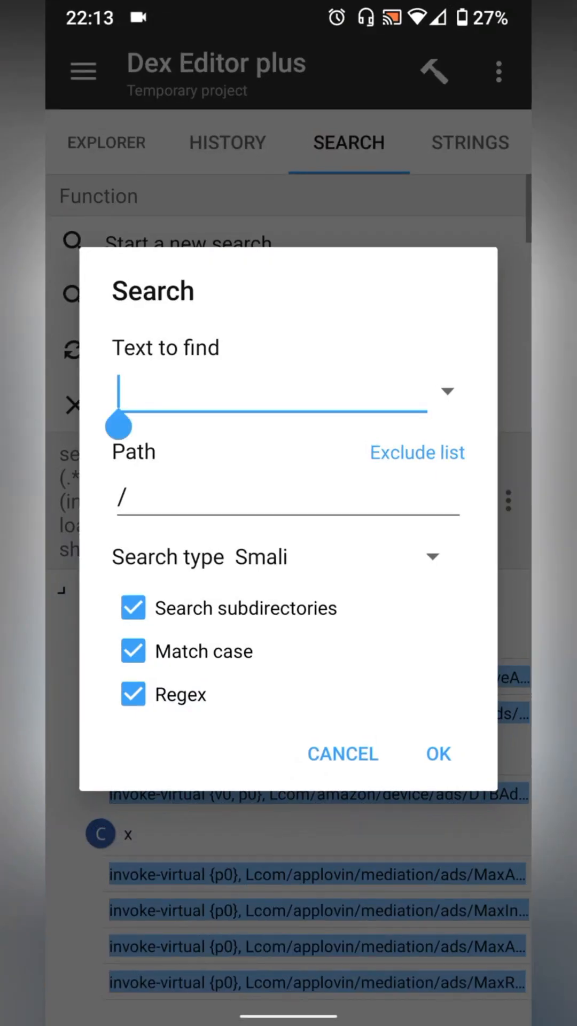
pyautogui.click(437, 753)
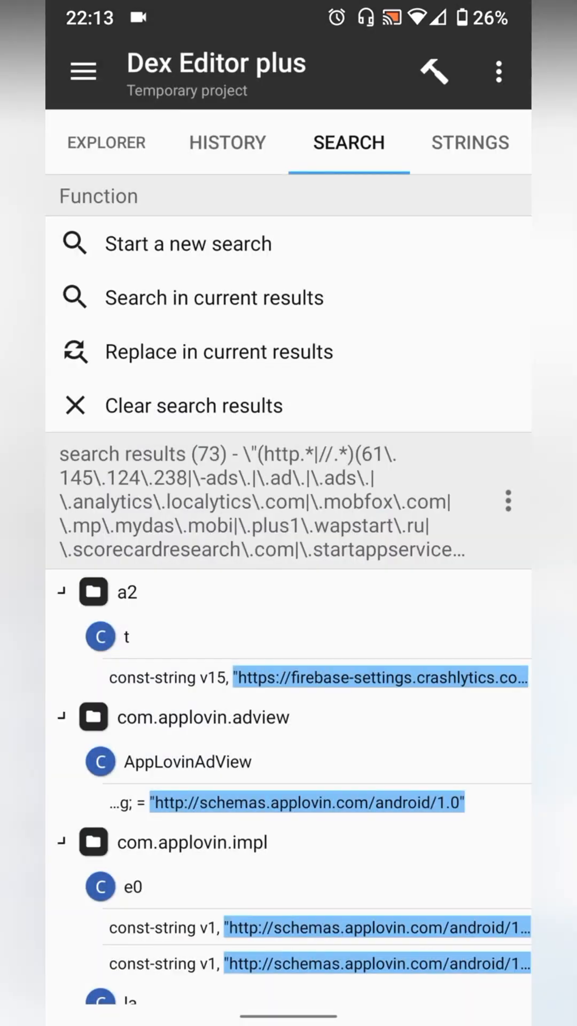
pyautogui.click(219, 351)
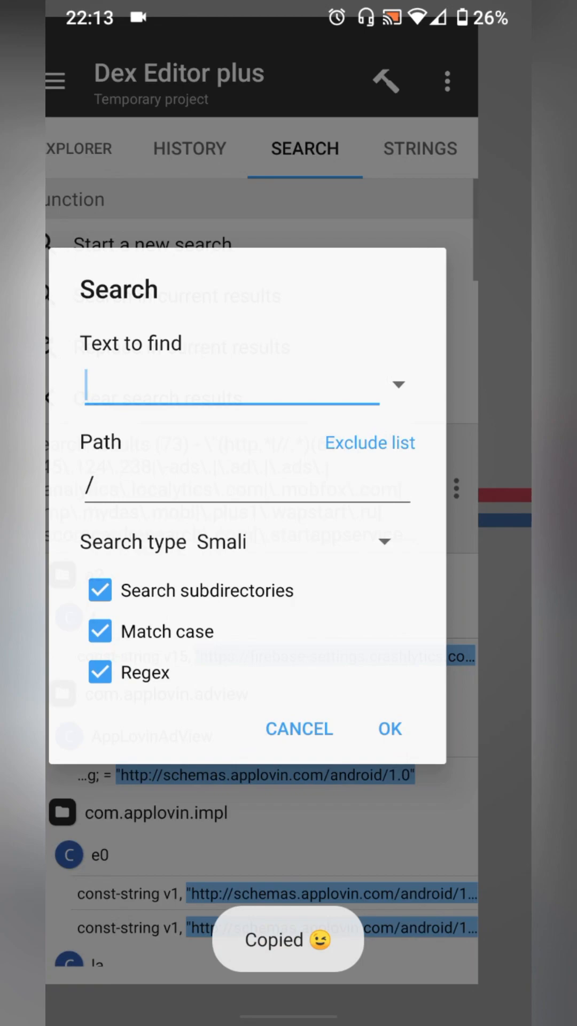
pyautogui.click(390, 729)
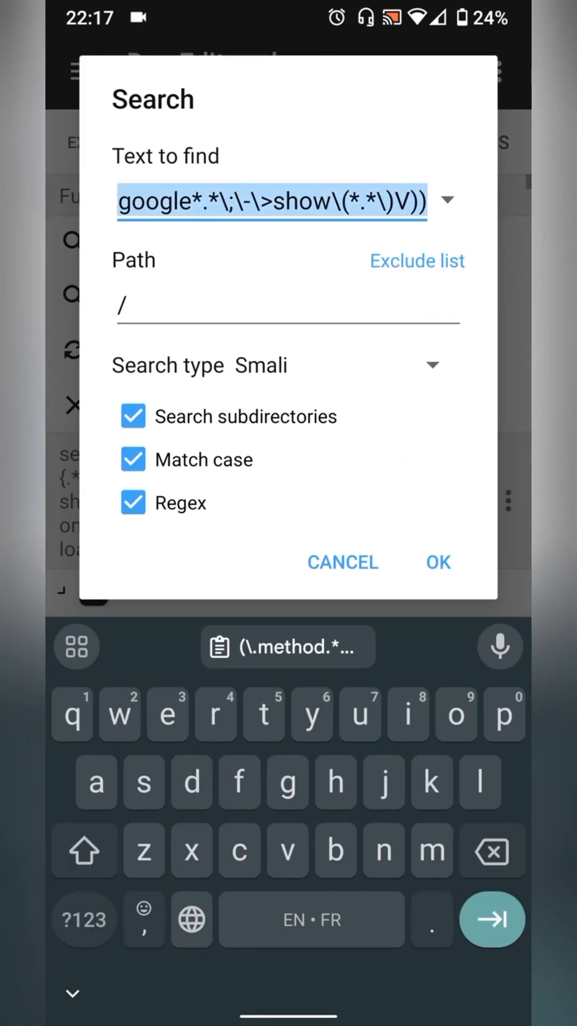
pyautogui.press('Backspace')
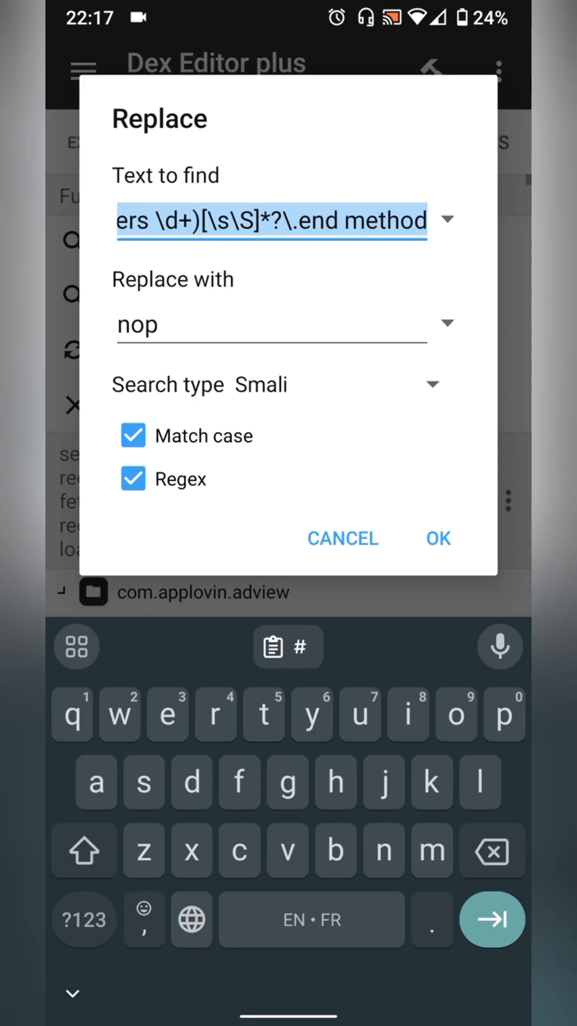
pyautogui.click(438, 538)
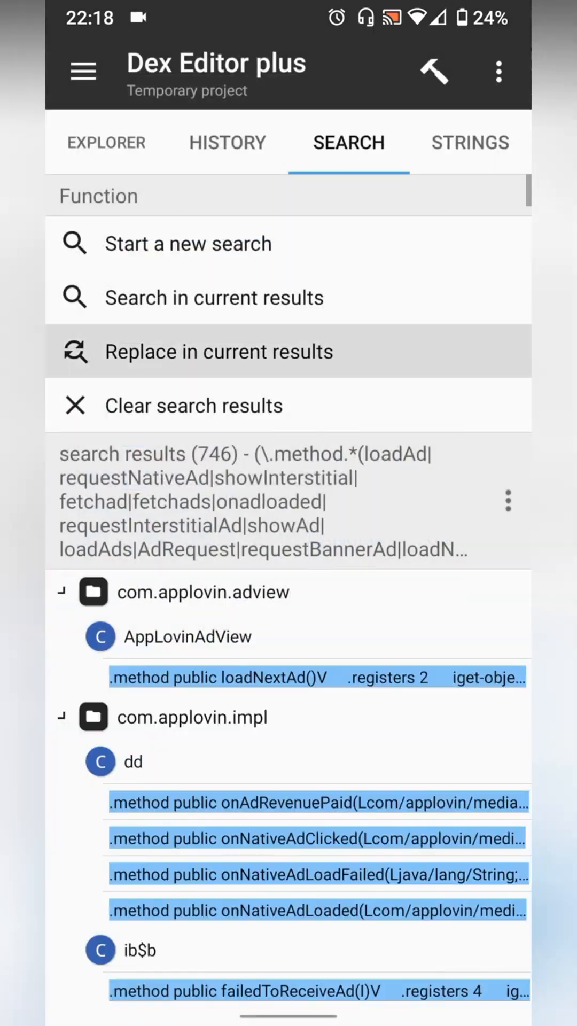
pyautogui.click(218, 350)
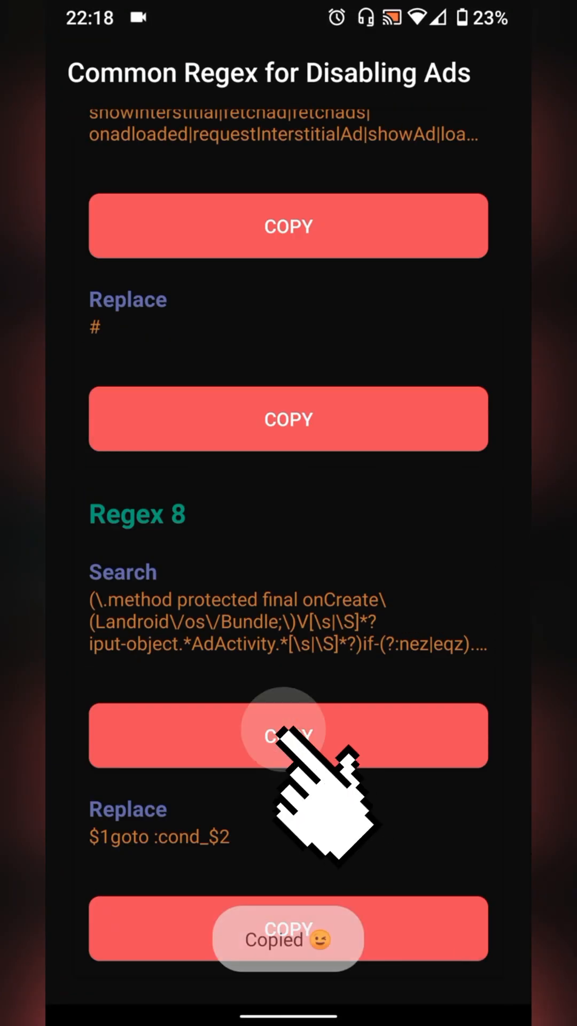
# Step: Copy Regex 8 and run it as a new onCreate search, finding zero matches
pyautogui.click(288, 736)
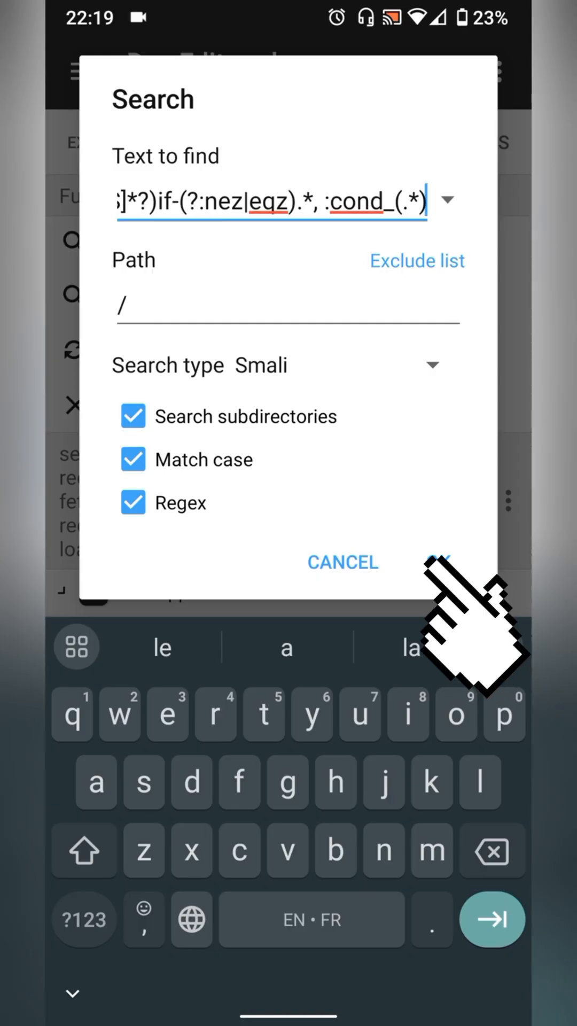
pyautogui.click(438, 562)
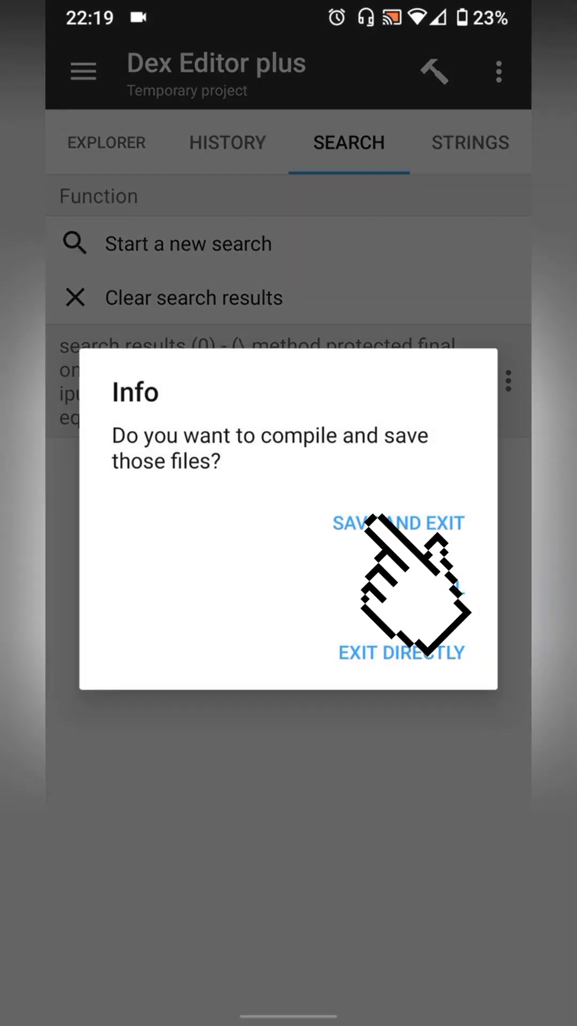
# Step: Save and exit Dex Editor, updating classes.dex–classes5.dex into the APK with Auto sign
pyautogui.click(397, 523)
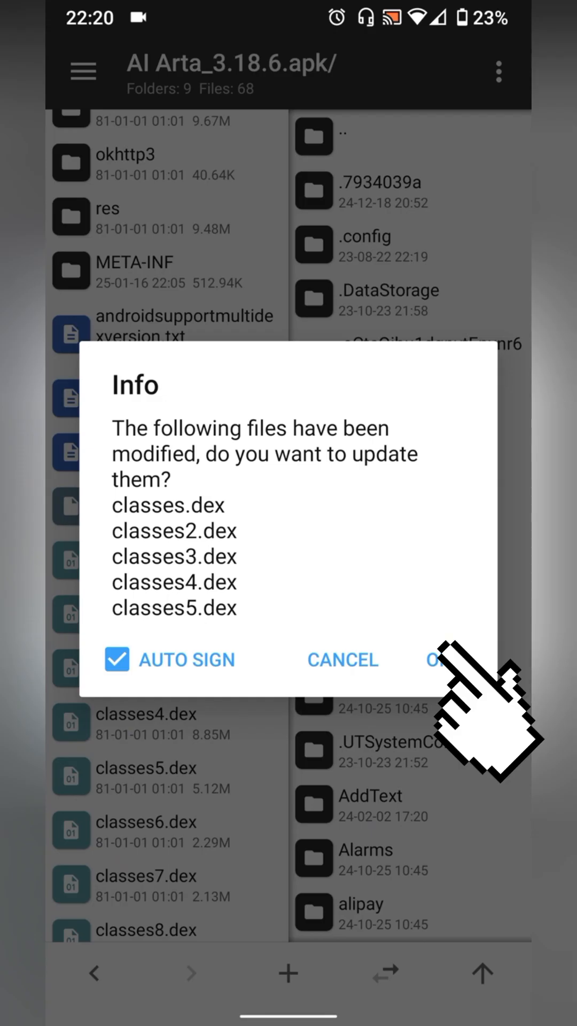
pyautogui.click(451, 659)
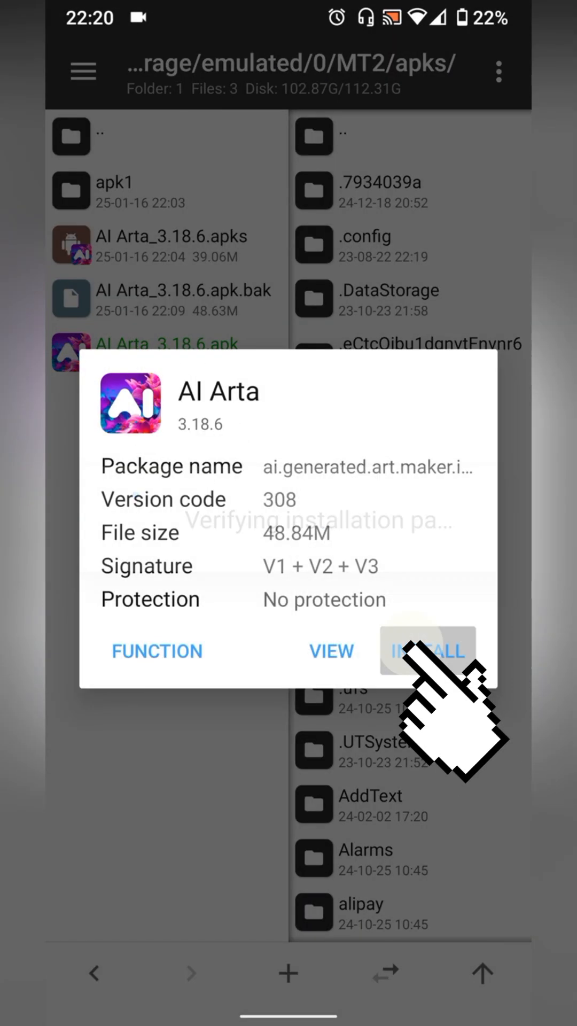
# Step: Install the patched AI Arta 3.18.6 APK and confirm the system install prompt
pyautogui.click(426, 650)
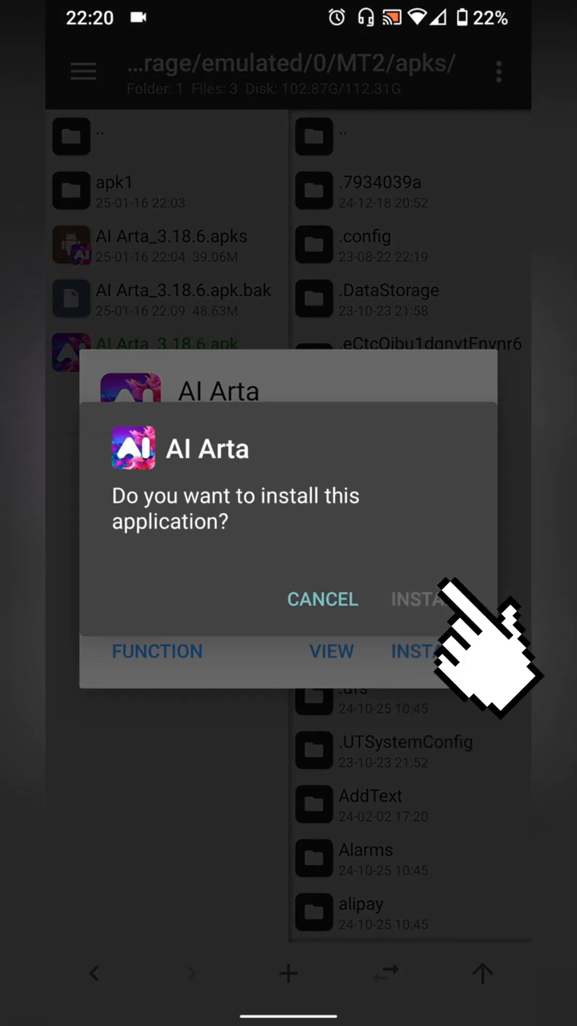
pyautogui.click(426, 599)
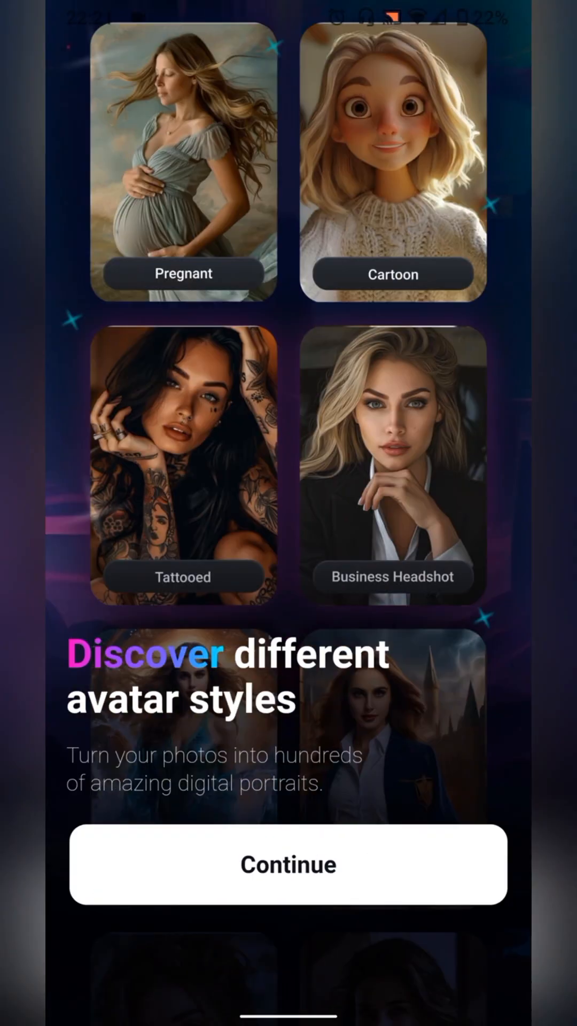
# Step: Skip onboarding and the subscription offer, then generate Einstein-in-Slytherin-uniform artwork ad-free
pyautogui.click(288, 863)
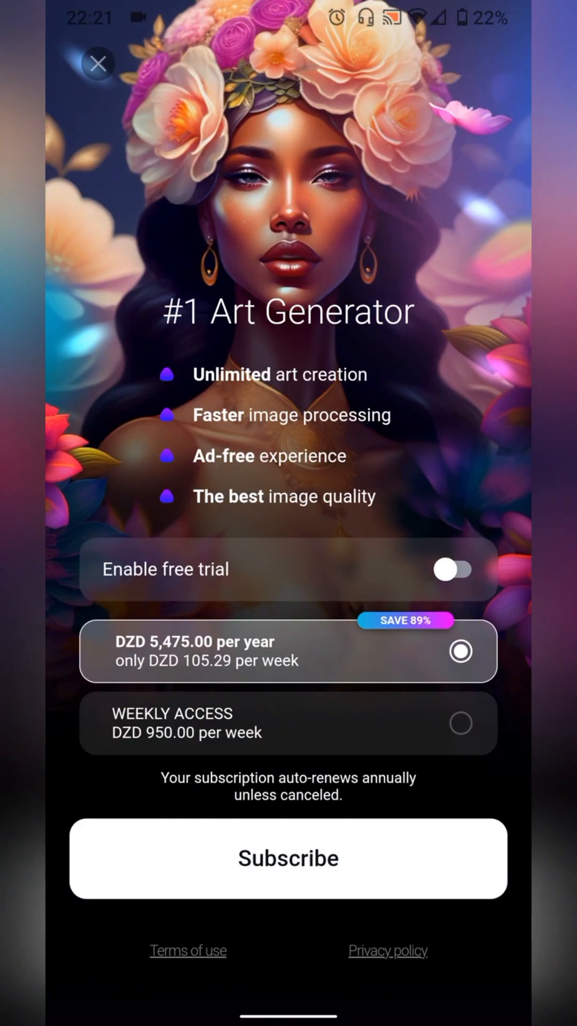
pyautogui.click(98, 64)
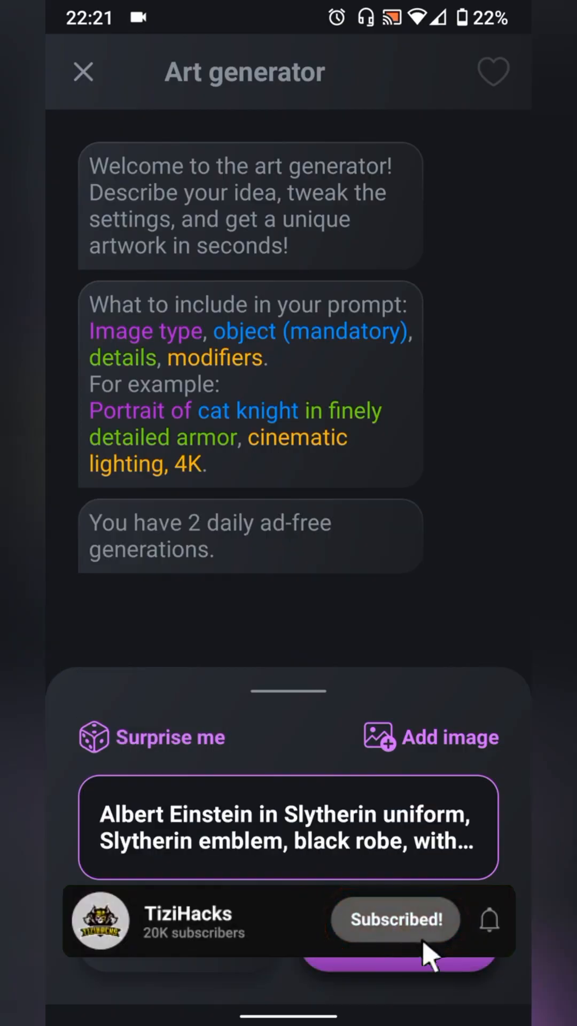
pyautogui.click(399, 967)
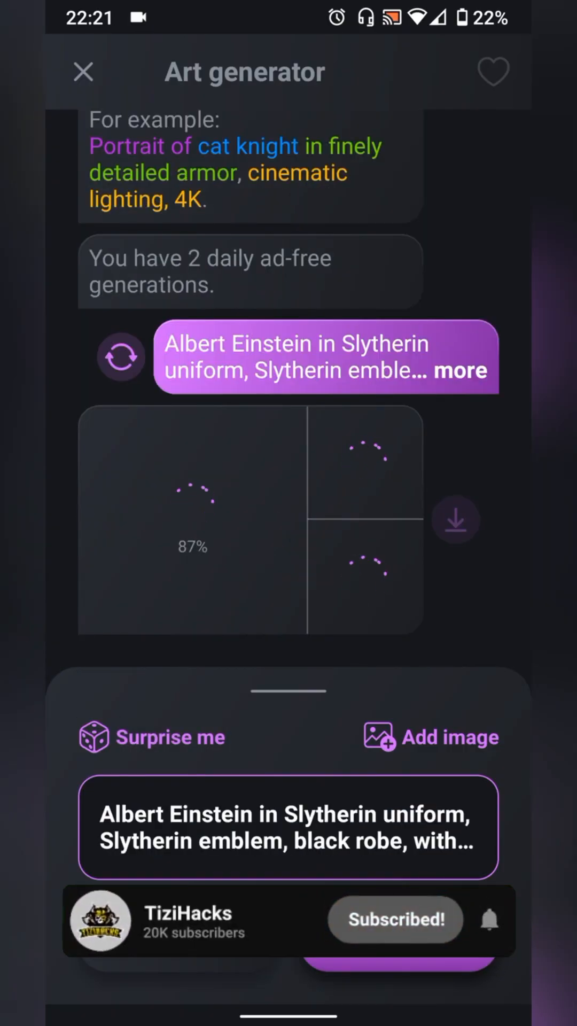